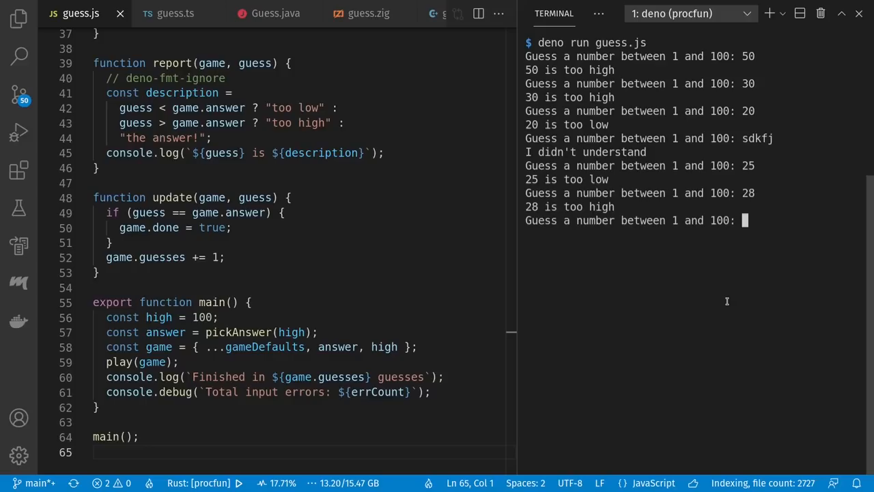
Enter the winning guess 27 to finish the deno guess.js game in 6 tries
{"action": "type", "text": "27"}
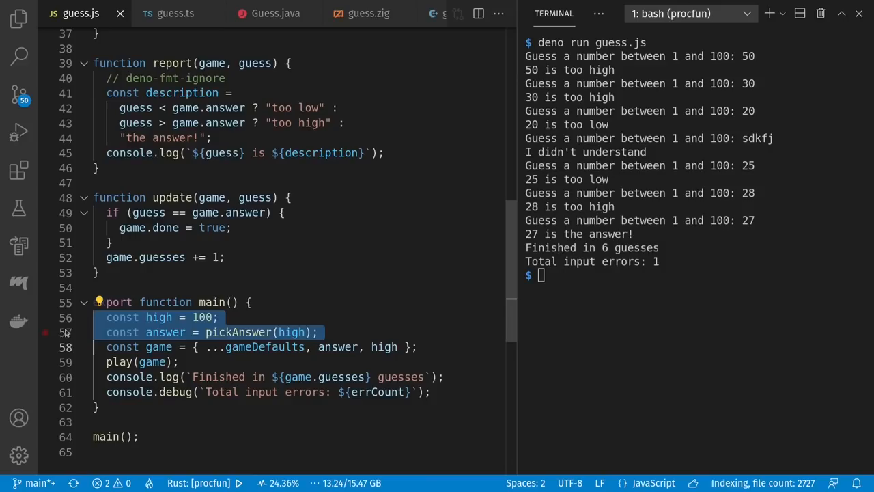
{"action": "left_click", "coordinate": [185, 390]}
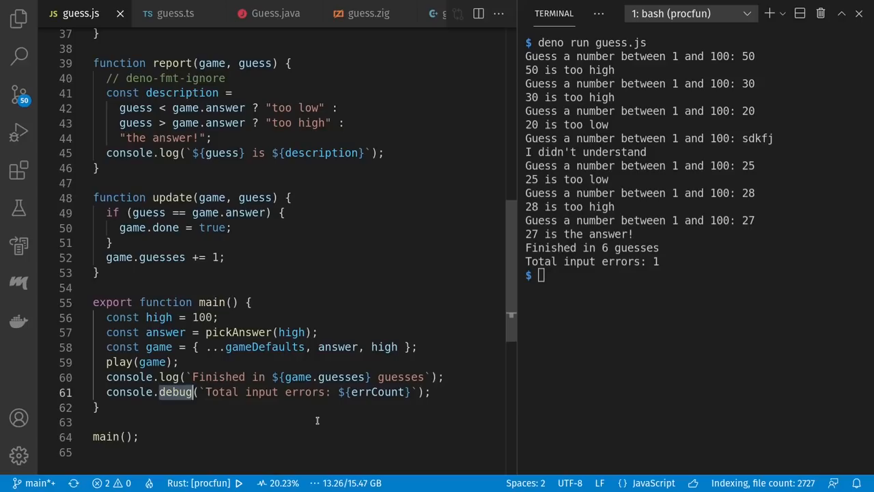
{"action": "scroll", "scroll_direction": "up", "scroll_amount": 3}
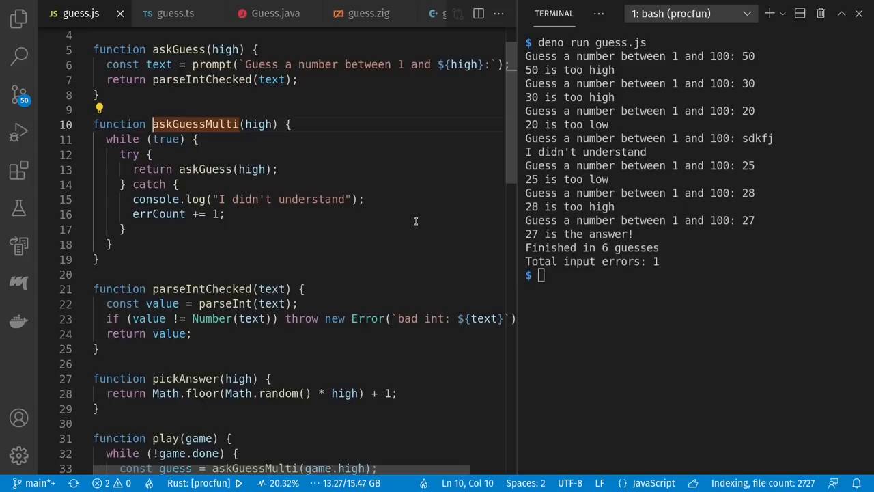
{"action": "scroll", "scroll_direction": "down", "scroll_amount": 3}
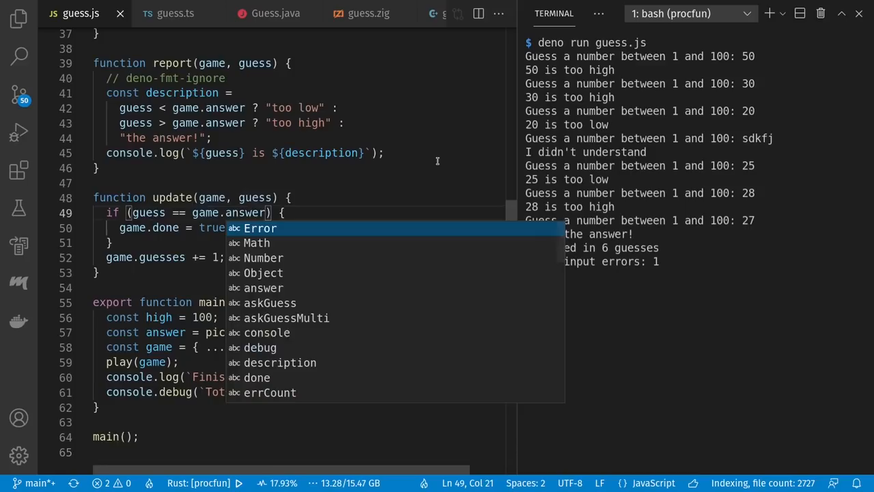
{"action": "key", "text": "Escape"}
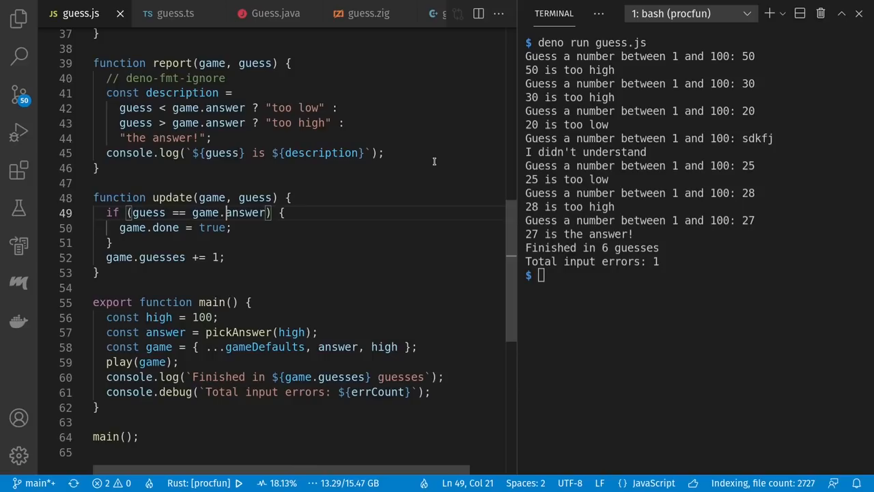
{"action": "left_click", "coordinate": [175, 13]}
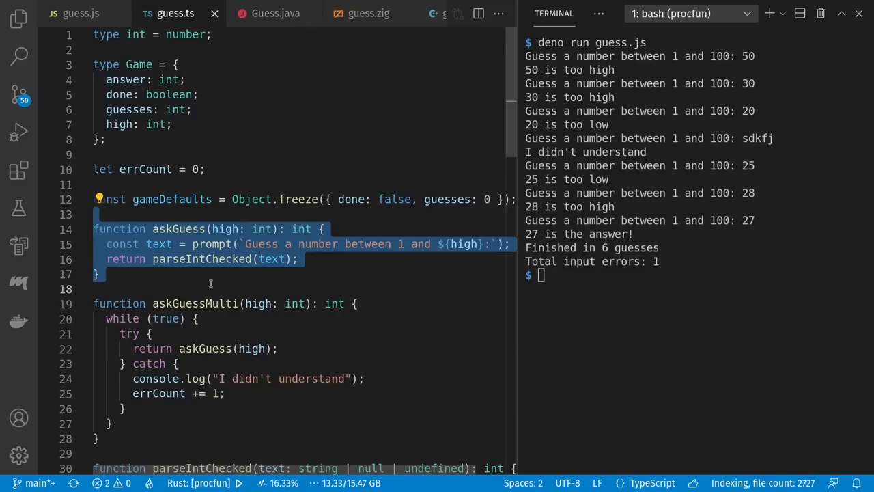
Switch from guess.ts to the Java version, Guess.java, flagging an unhandled IOException
{"action": "left_click", "coordinate": [276, 14]}
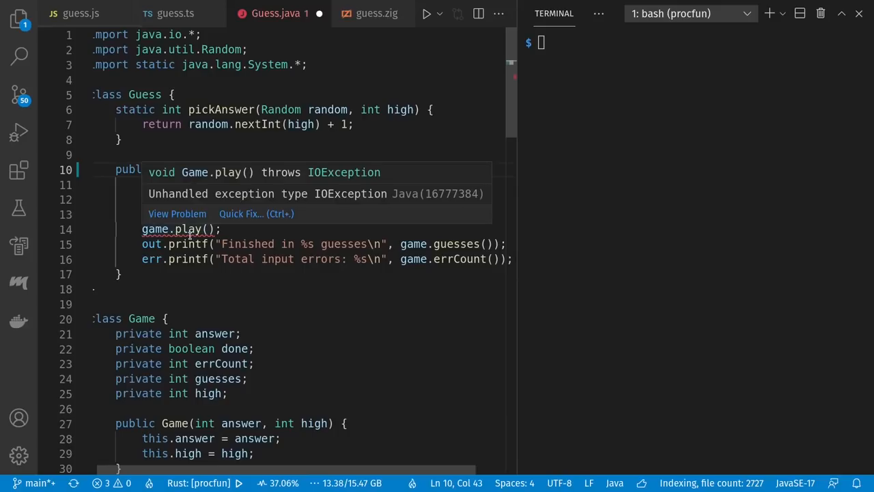
Scroll Guess.java down to the askGuess and askGuessMulti methods
{"action": "scroll", "scroll_direction": "down", "scroll_amount": 3}
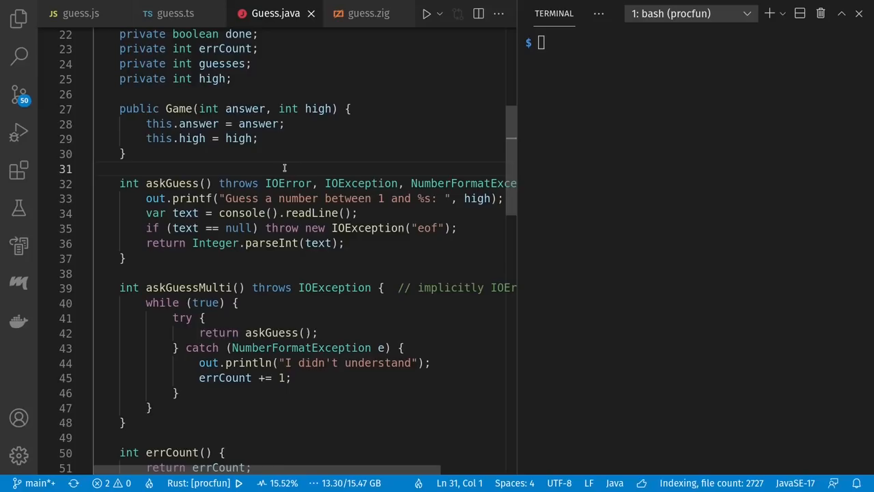
{"action": "mouse_move", "coordinate": [334, 328]}
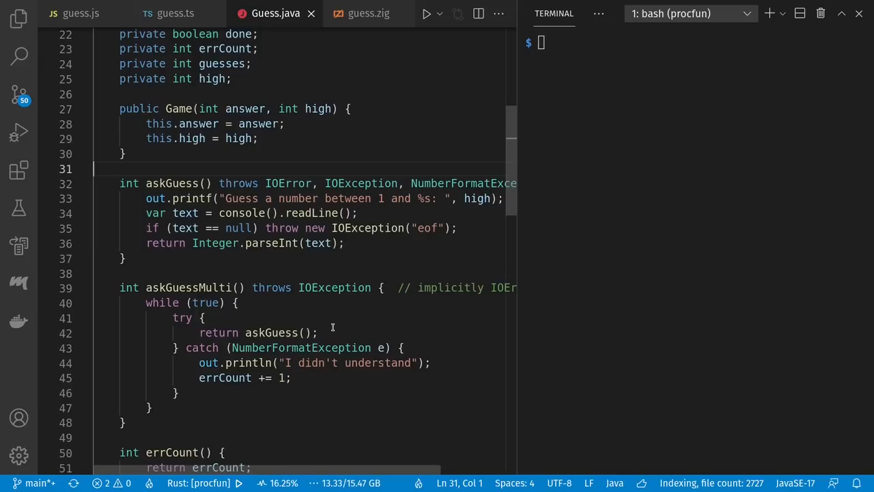
{"action": "mouse_move", "coordinate": [361, 183]}
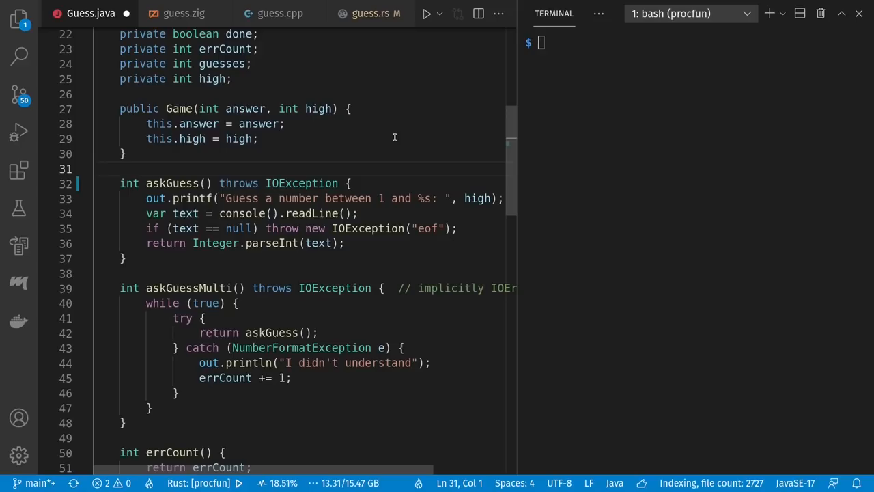
{"action": "mouse_move", "coordinate": [265, 243]}
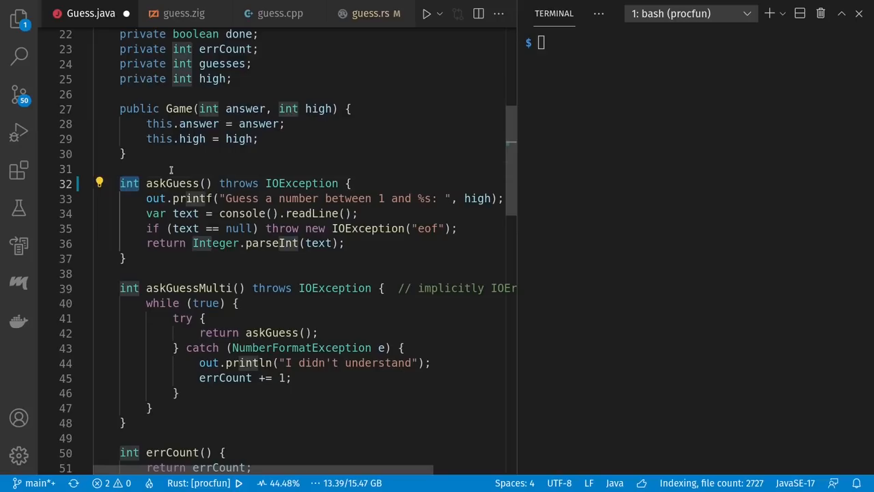
Highlight every use of the int type in askGuess, then clear the highlighting
{"action": "left_click", "coordinate": [171, 170]}
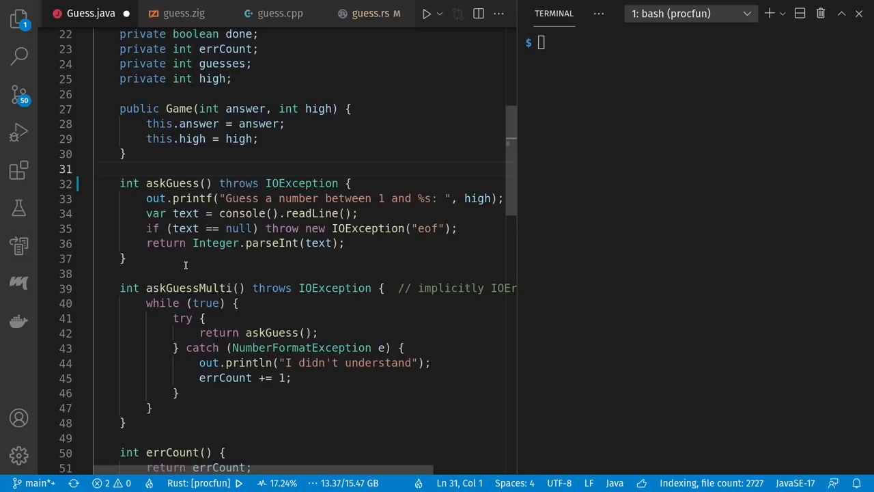
{"action": "left_click", "coordinate": [183, 14]}
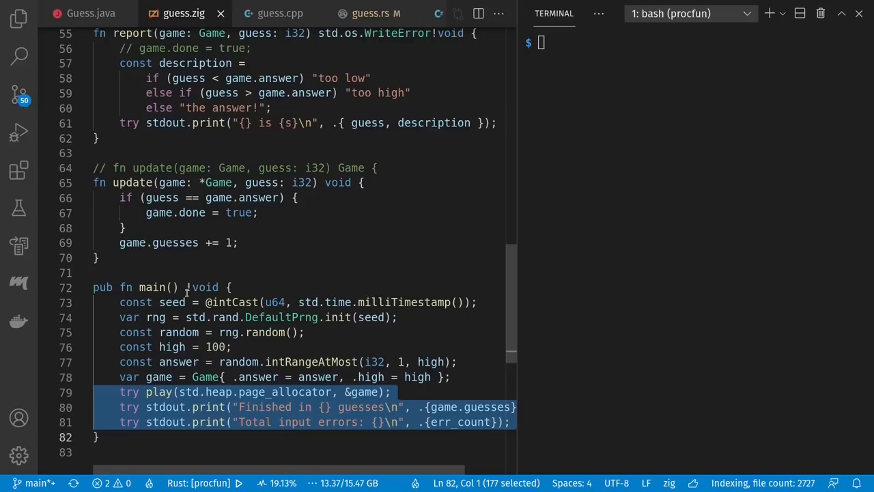
{"action": "left_click", "coordinate": [142, 392]}
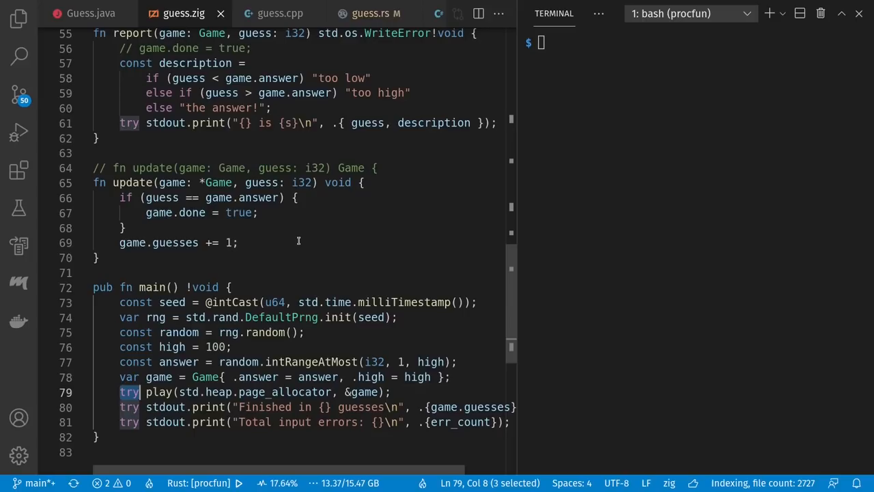
{"action": "scroll", "scroll_direction": "up", "scroll_amount": 3}
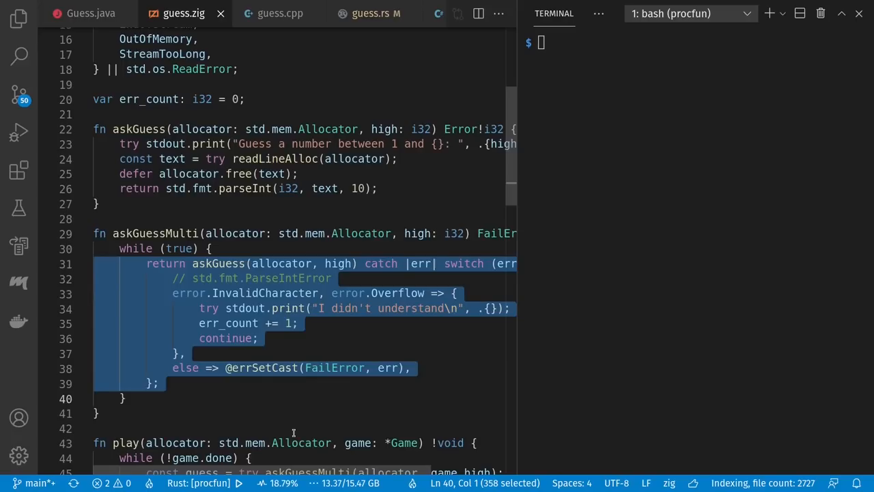
{"action": "scroll", "scroll_direction": "down", "scroll_amount": 3}
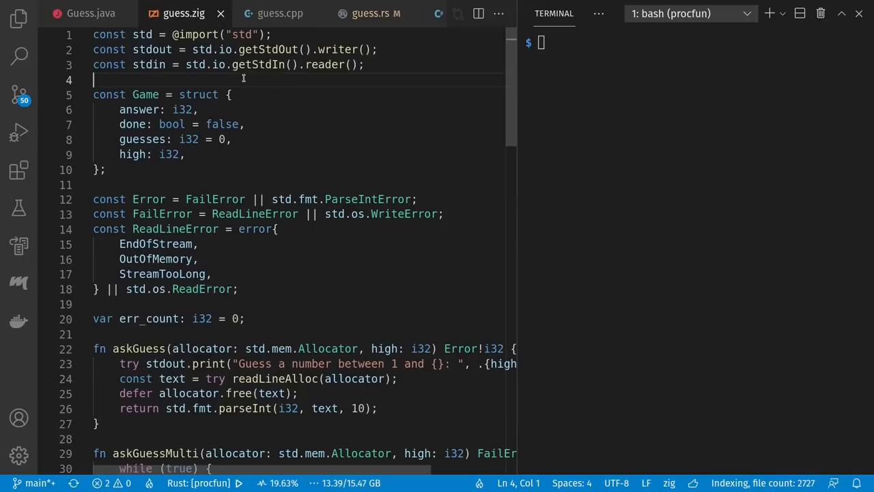
{"action": "left_click", "coordinate": [221, 184]}
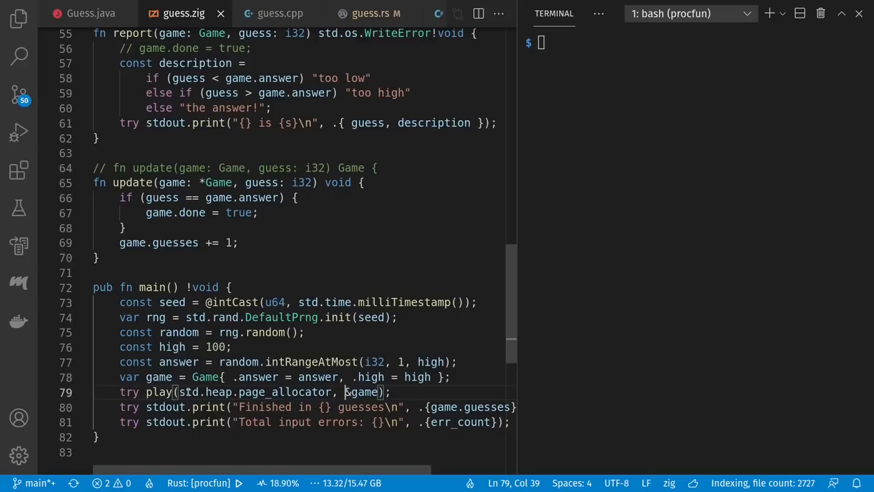
Uncomment 'game.done = true;' in guess.zig's report, then switch to guess.cpp
{"action": "double_click", "coordinate": [254, 391]}
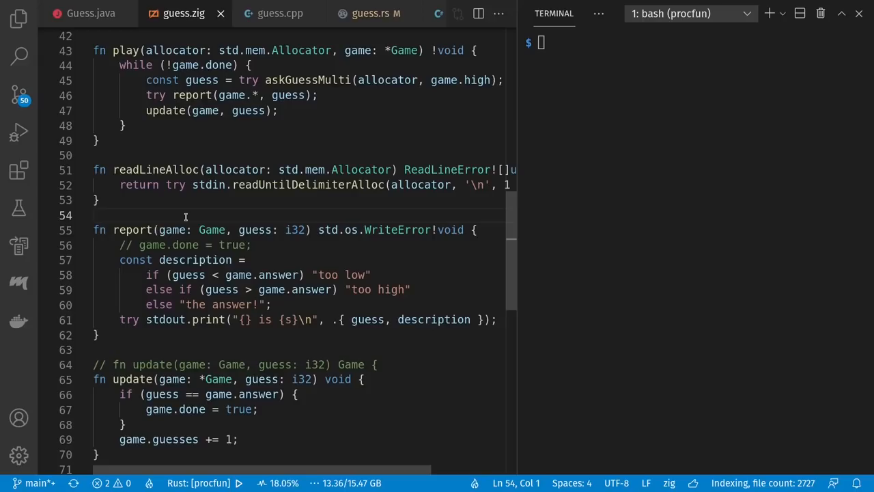
{"action": "mouse_move", "coordinate": [232, 243]}
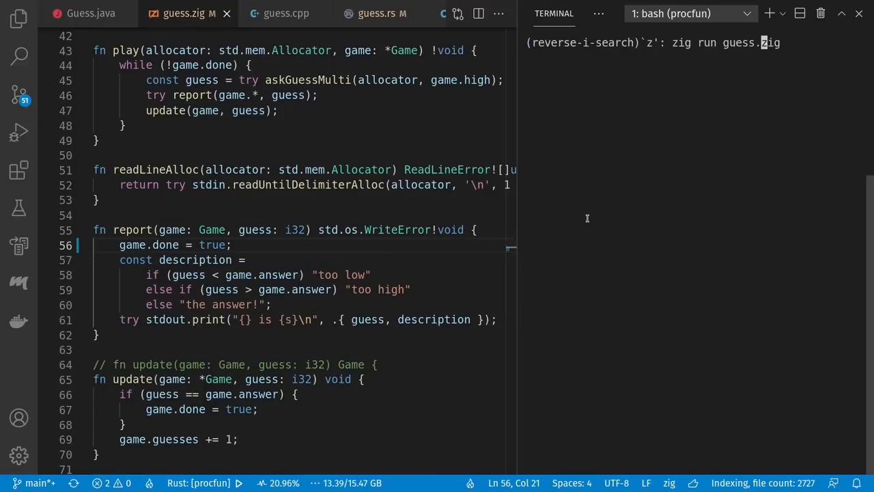
{"action": "left_click", "coordinate": [287, 14]}
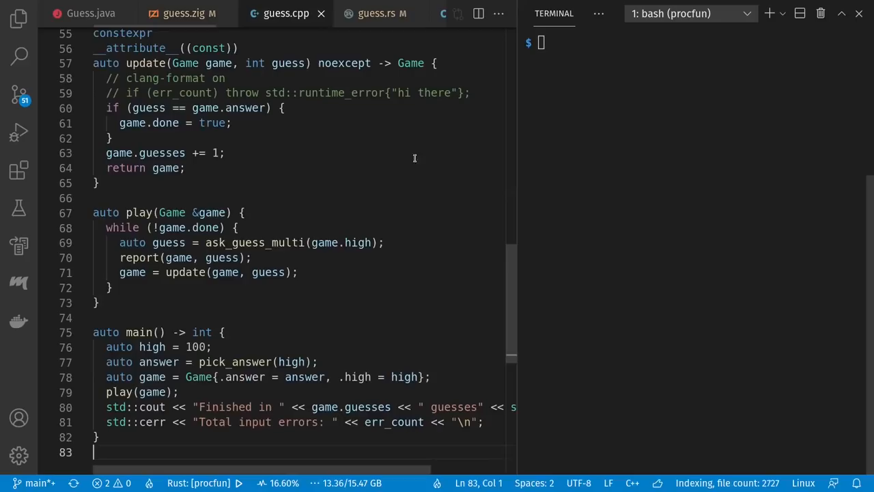
Review guess.cpp's play loop where update is called without assigning back to game
{"action": "left_click", "coordinate": [267, 197]}
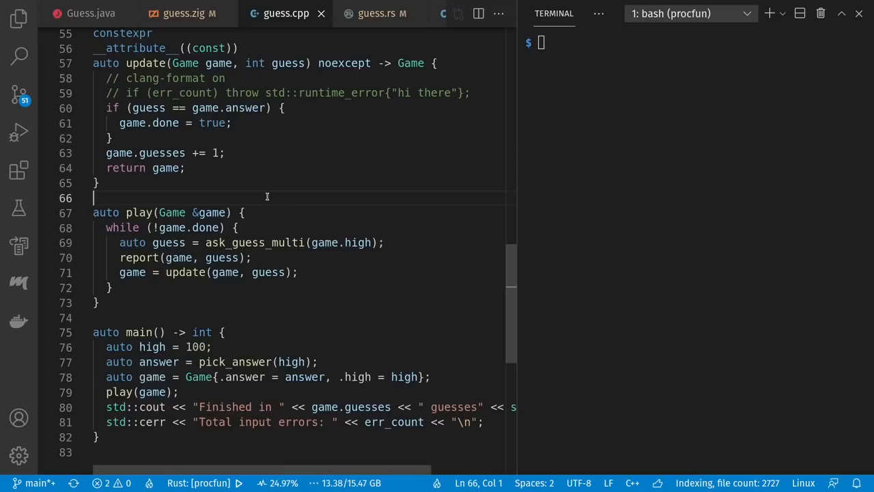
{"action": "scroll", "scroll_direction": "up", "scroll_amount": 3}
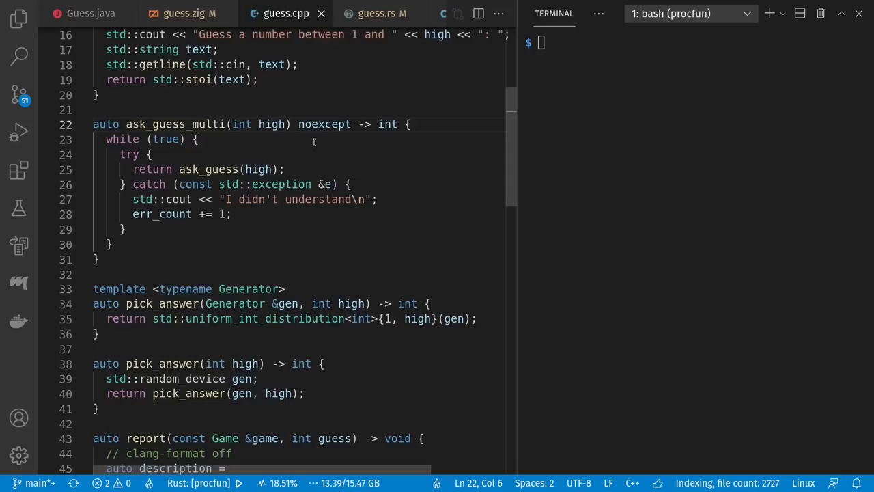
{"action": "scroll", "scroll_direction": "down", "scroll_amount": 3}
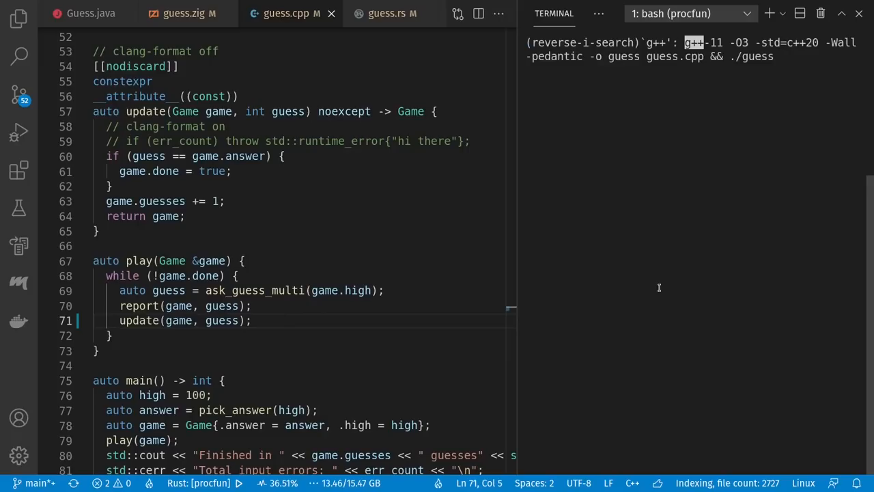
Run the g++ build to see the nodiscard warning, then start Zig's update with 'var next = game;'
{"action": "key", "text": "Return"}
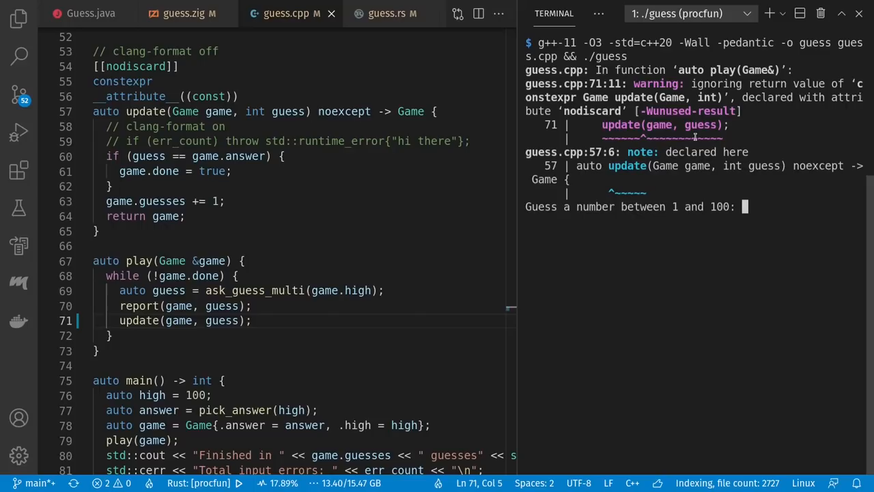
{"action": "left_click", "coordinate": [182, 14]}
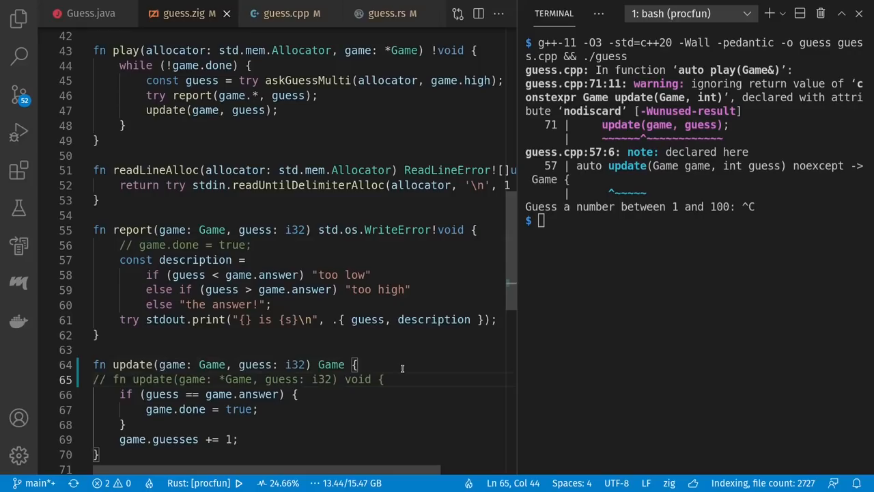
{"action": "type", "text": "var next = game;"}
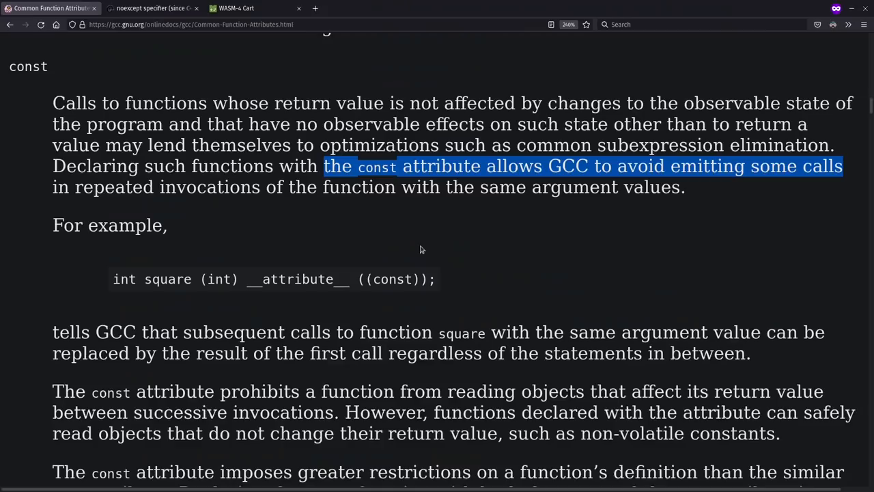
{"action": "mouse_move", "coordinate": [590, 211]}
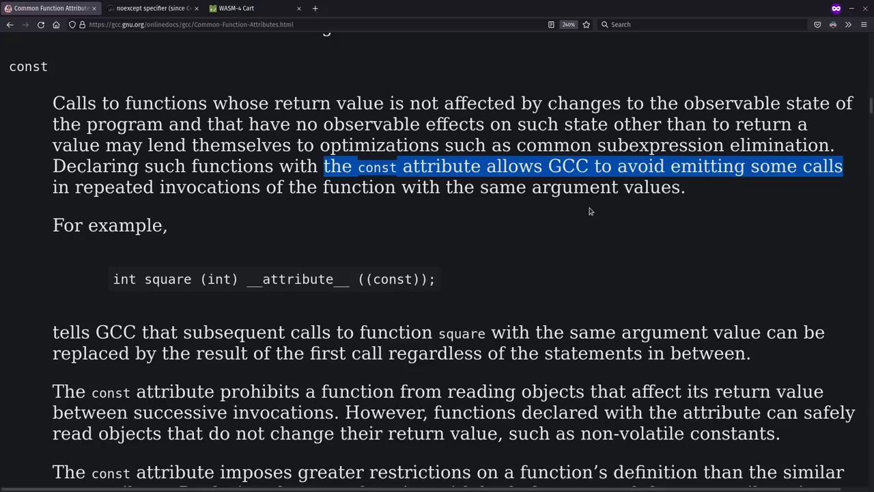
{"action": "mouse_move", "coordinate": [648, 214]}
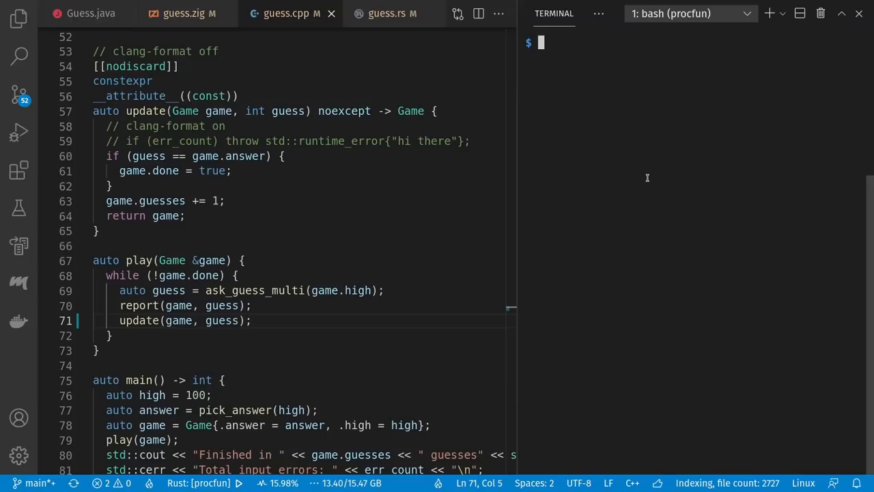
Rebuild and launch guess.cpp from the recalled g++ -O3 -std=c++20 command
{"action": "scroll", "scroll_direction": "up", "scroll_amount": 3}
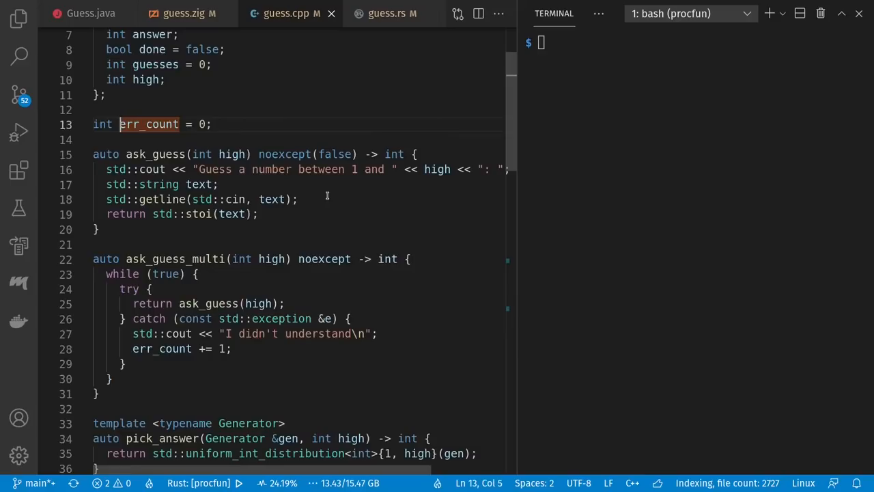
{"action": "scroll", "scroll_direction": "down", "scroll_amount": 3}
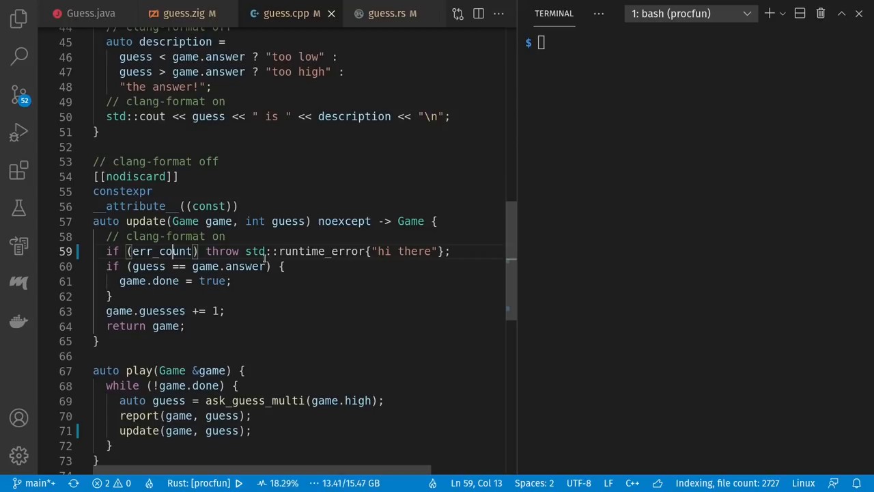
{"action": "key", "text": "ctrl+r"}
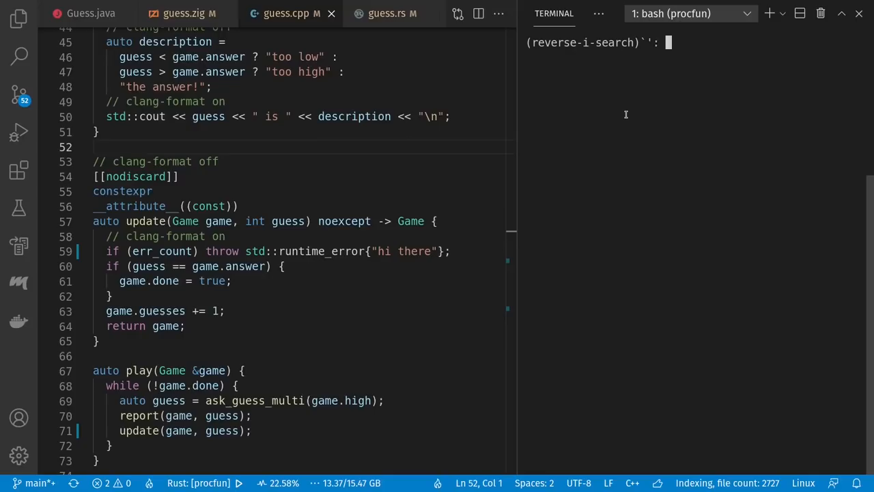
{"action": "key", "text": "Return"}
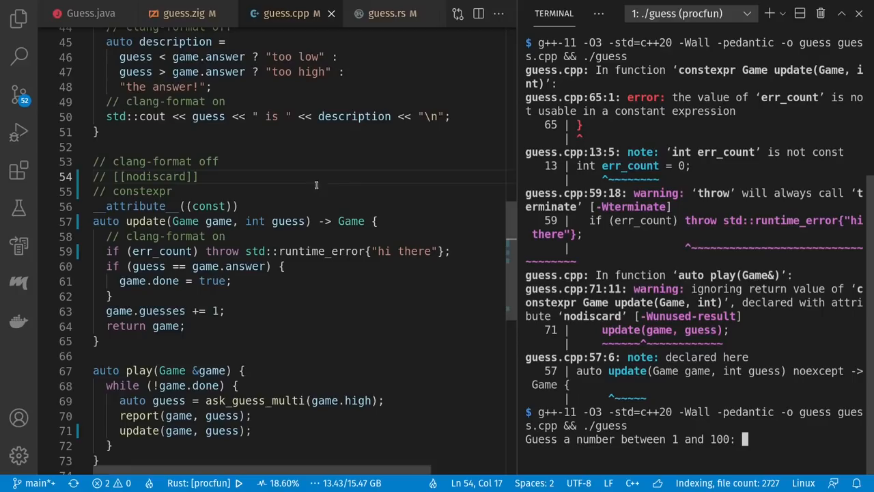
Select err_count in update after the constexpr break, then switch to guess.rs
{"action": "double_click", "coordinate": [163, 252]}
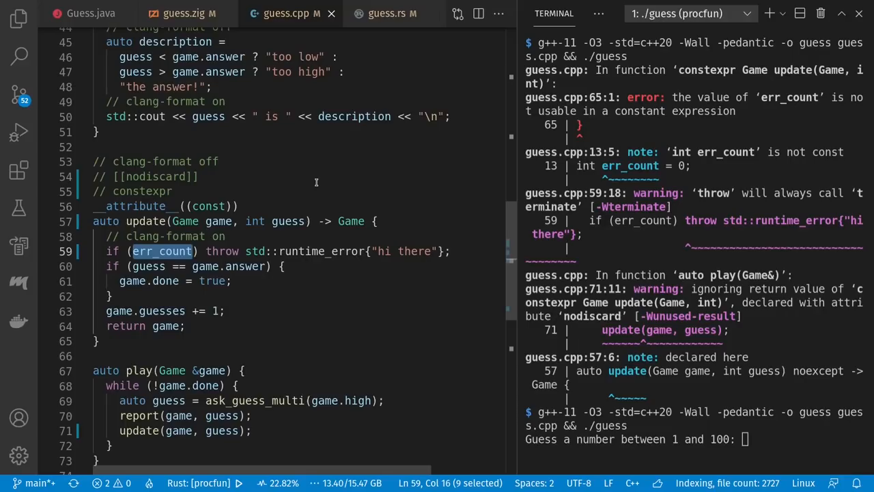
{"action": "left_click", "coordinate": [388, 14]}
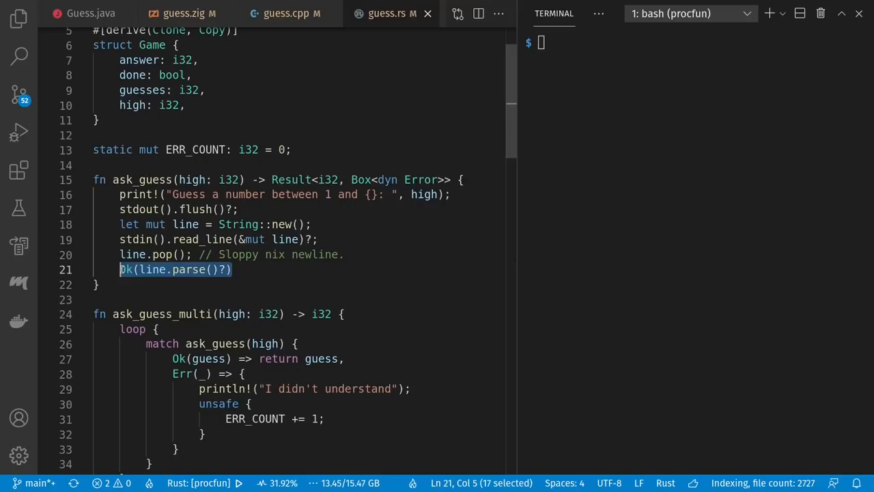
Scroll guess.rs to main, then switch to the C# version, Guess.cs
{"action": "scroll", "scroll_direction": "down", "scroll_amount": 3}
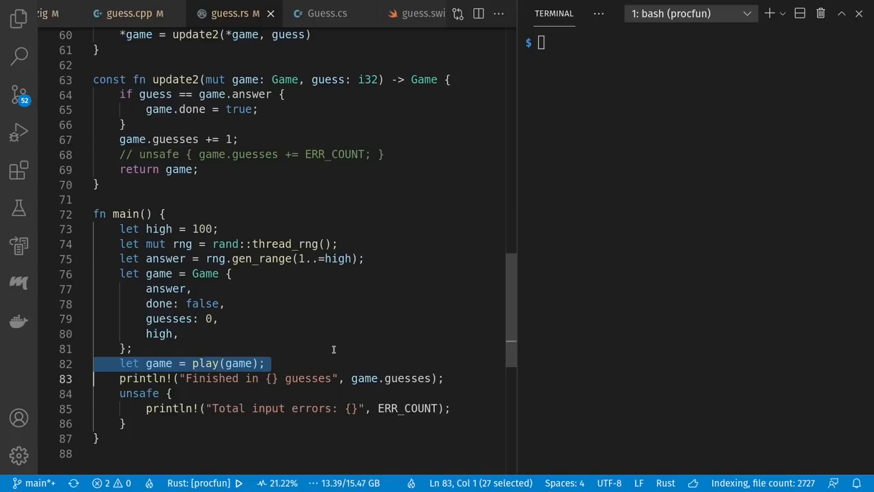
{"action": "left_click", "coordinate": [131, 350]}
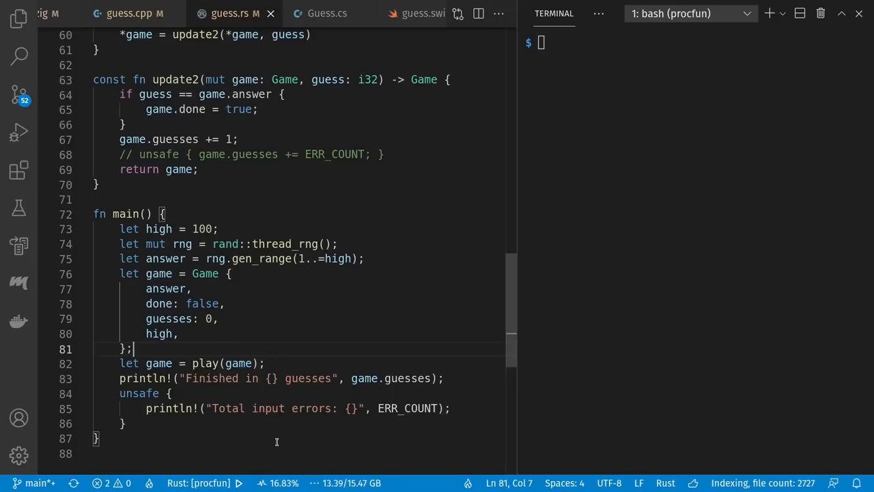
{"action": "mouse_move", "coordinate": [423, 172]}
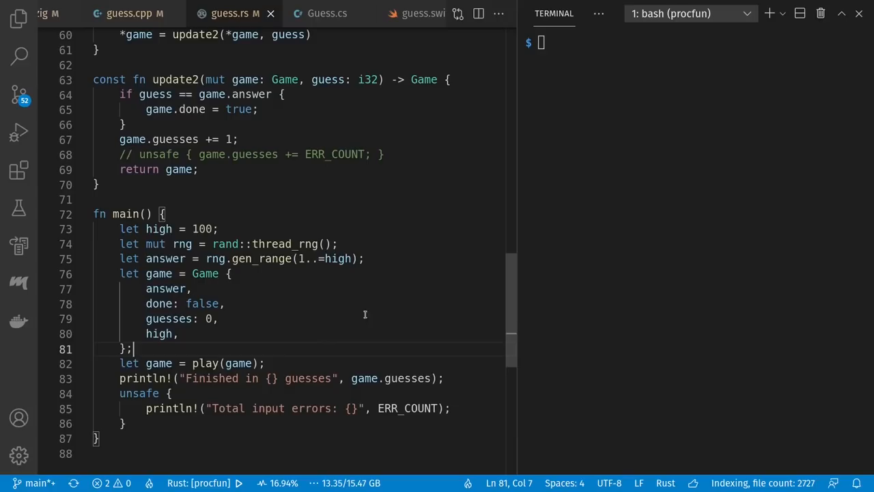
{"action": "left_click", "coordinate": [328, 14]}
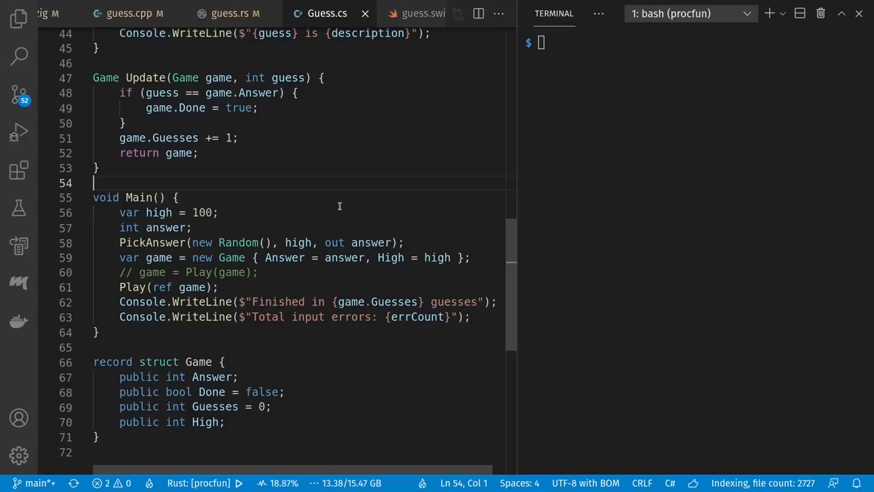
{"action": "mouse_move", "coordinate": [330, 230]}
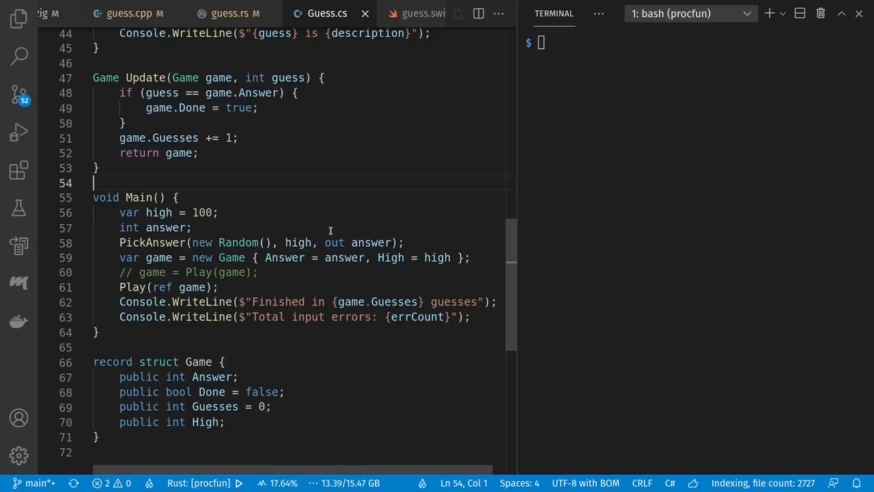
Compare guess.swift and Guess.cs, then return to guess.rs for the &mut Game update2 edit
{"action": "left_click", "coordinate": [396, 13]}
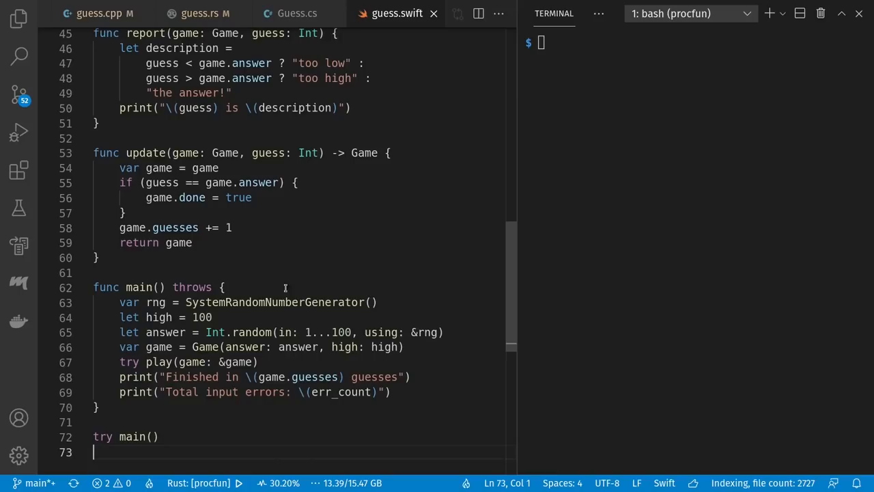
{"action": "left_click", "coordinate": [296, 14]}
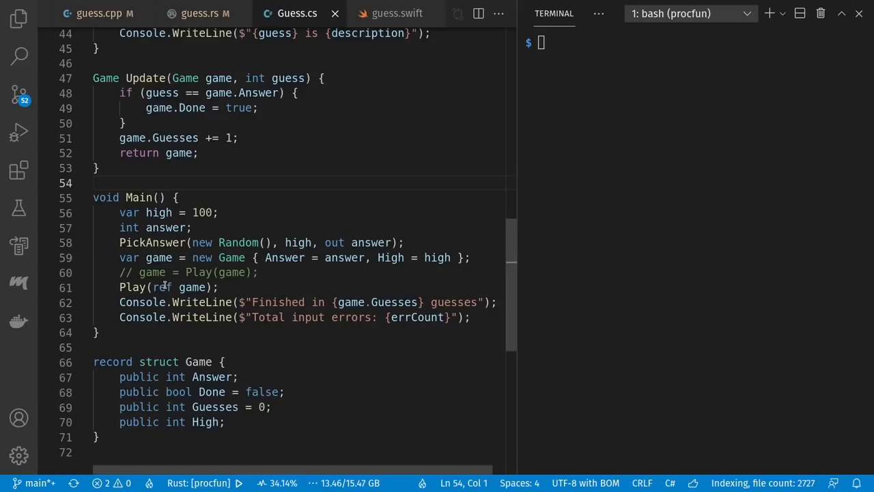
{"action": "left_click", "coordinate": [198, 13]}
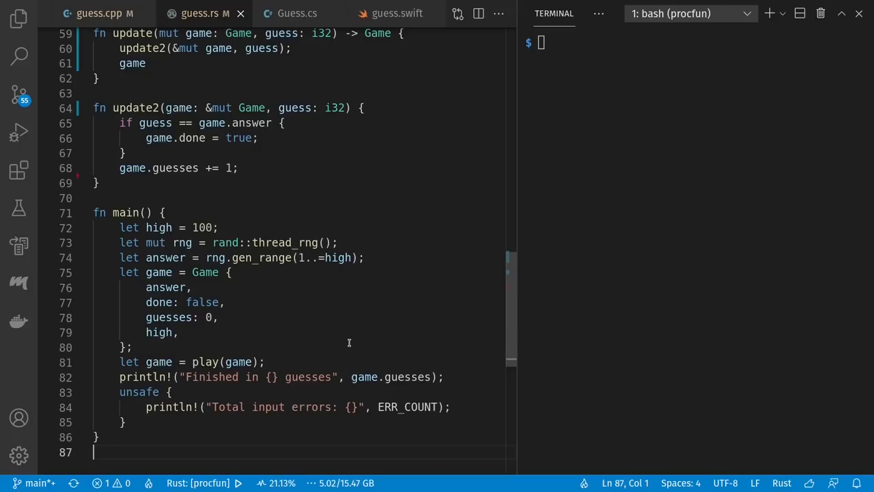
{"action": "mouse_move", "coordinate": [316, 64]}
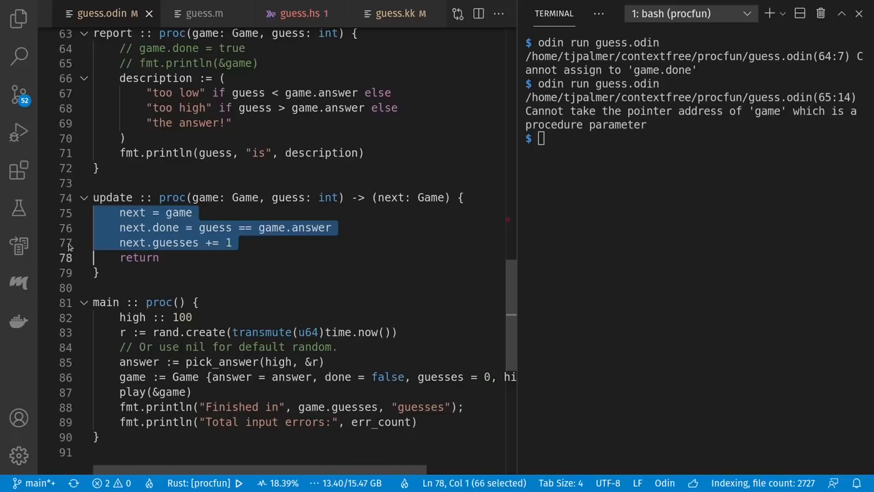
Move on to the Octave guess.m tab after seeing the Odin parameter errors
{"action": "left_click", "coordinate": [205, 14]}
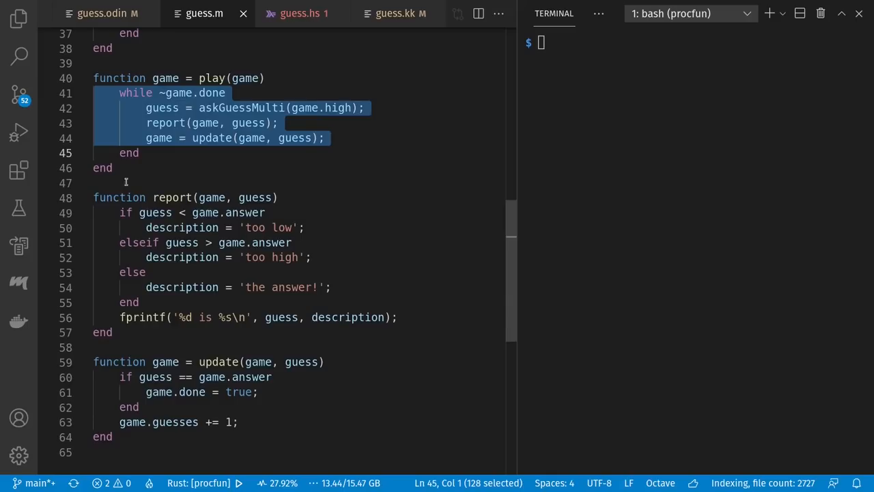
Select the play loop in guess.m to review how update reassigns game
{"action": "left_click", "coordinate": [92, 347]}
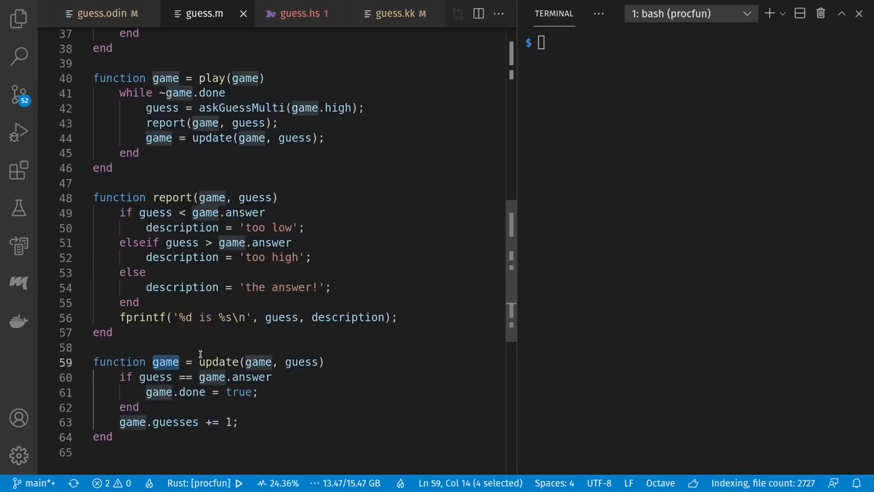
{"action": "left_click", "coordinate": [93, 347]}
{"action": "type", "text": "run-octave guess.m"}
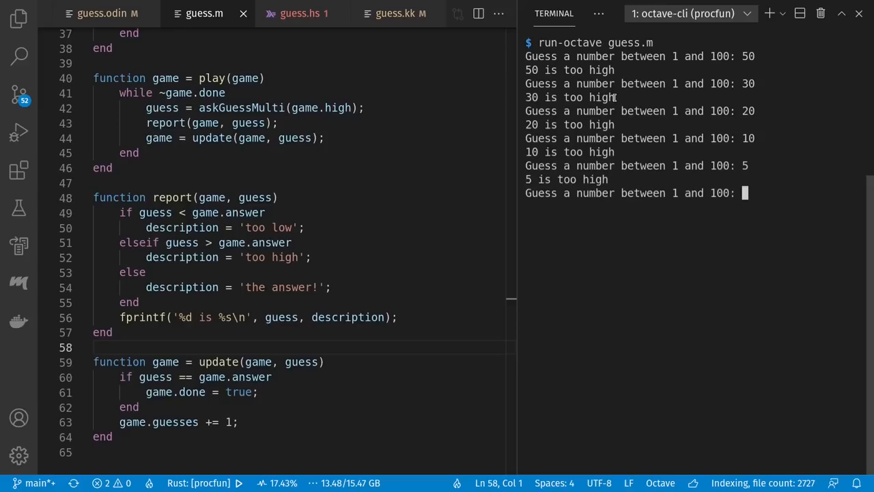
Change line 10 of guess.m to 'game = play(game);' so play's result is stored
{"action": "type", "text": "3"}
{"action": "type", "text": "2"}
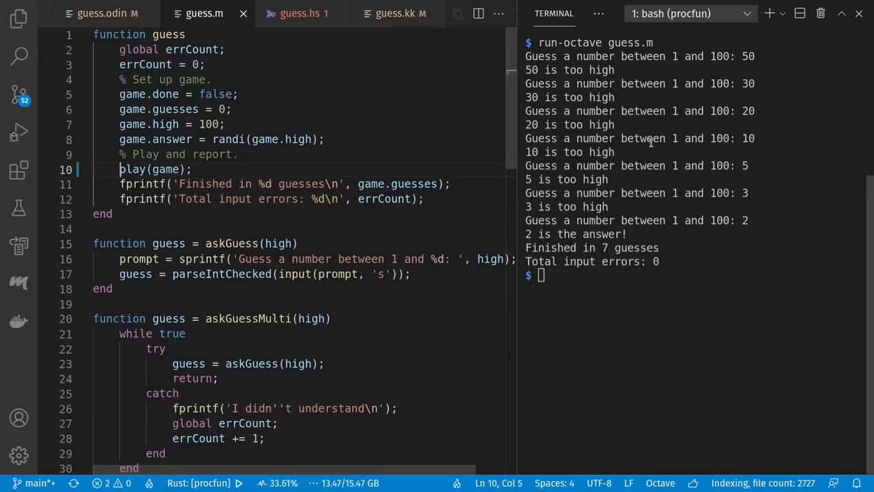
{"action": "key", "text": "Return"}
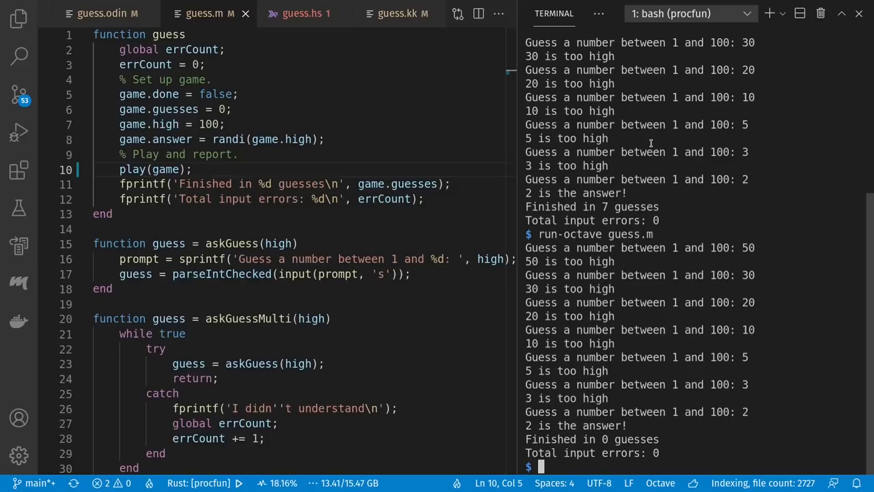
{"action": "type", "text": "game ="}
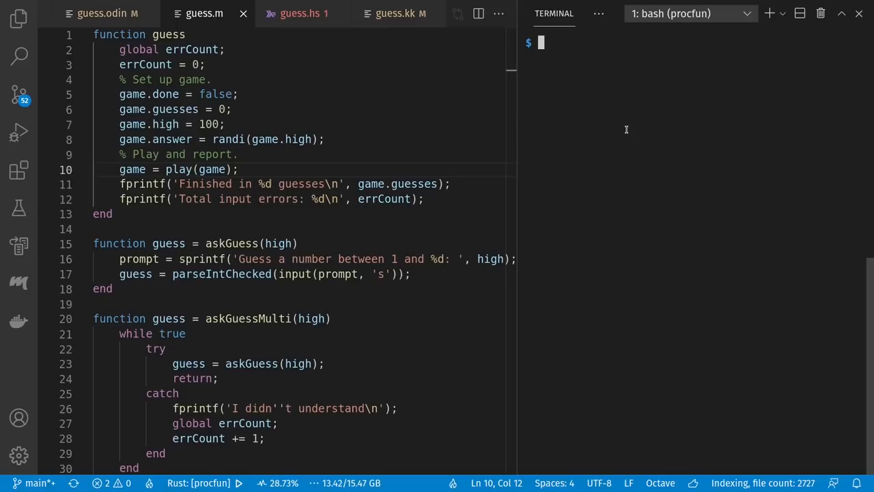
Switch to guess.hs and highlight part of the play function's type signature
{"action": "left_click", "coordinate": [303, 14]}
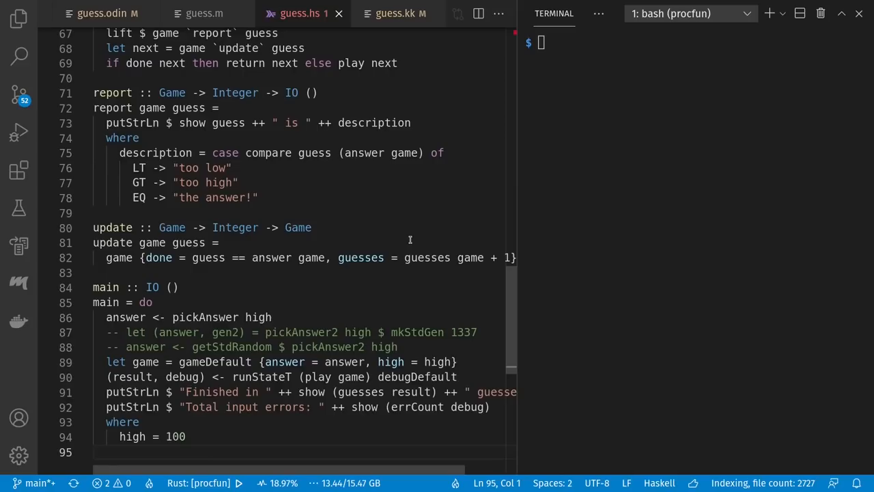
{"action": "double_click", "coordinate": [153, 287]}
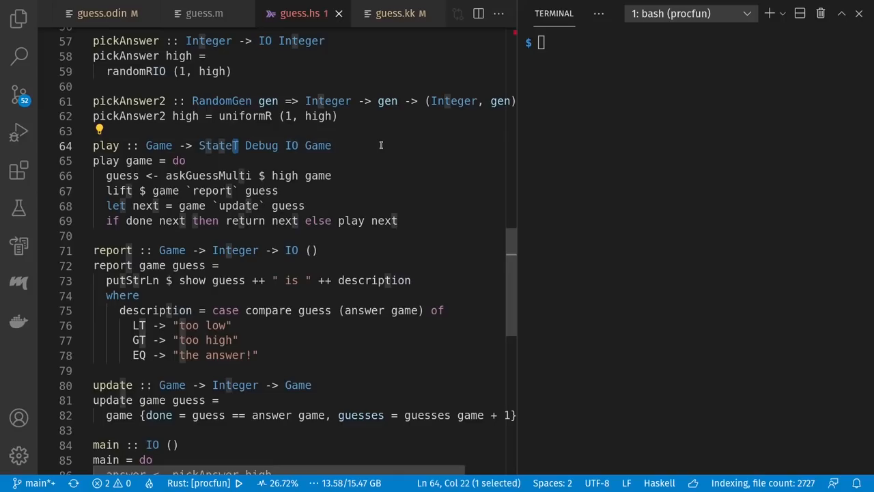
Review askGuessMulti in guess.hs, then move to the Koka guess.kk tab
{"action": "scroll", "scroll_direction": "up", "scroll_amount": 3}
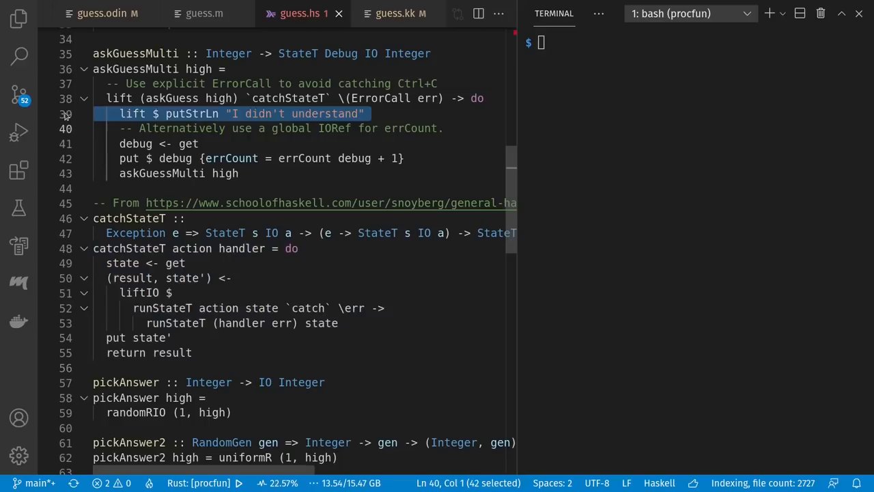
{"action": "left_click", "coordinate": [399, 14]}
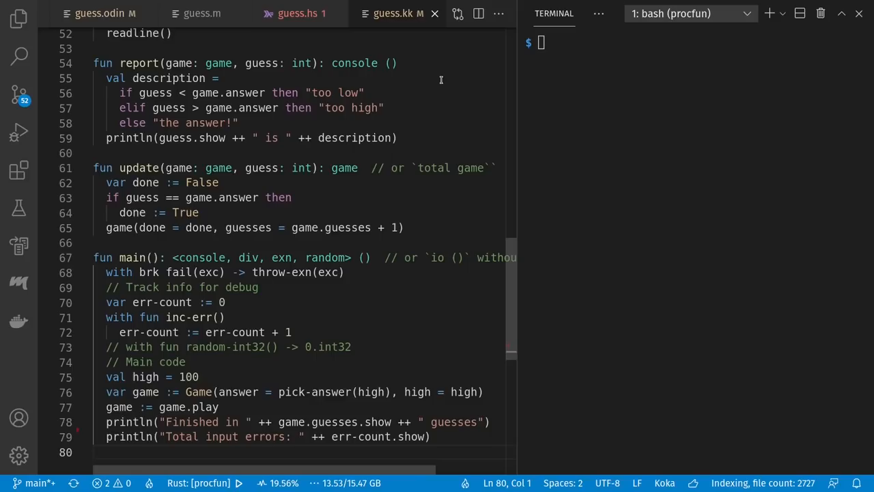
{"action": "double_click", "coordinate": [325, 256]}
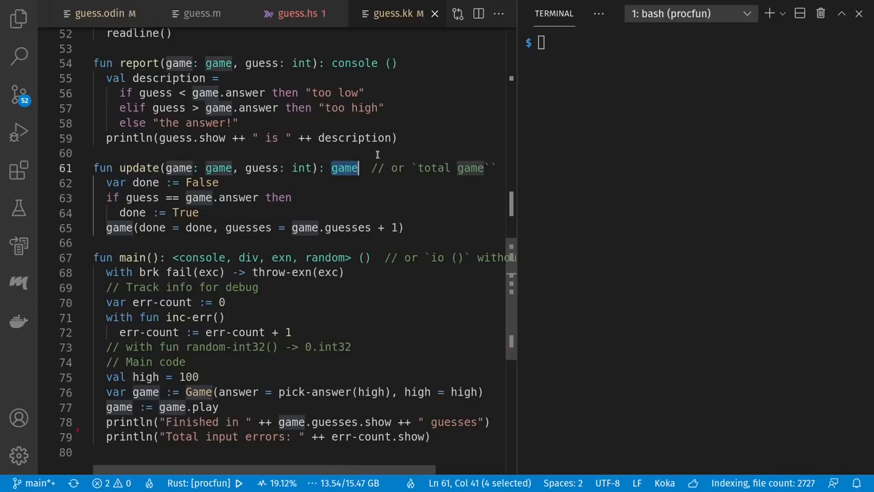
{"action": "double_click", "coordinate": [249, 257]}
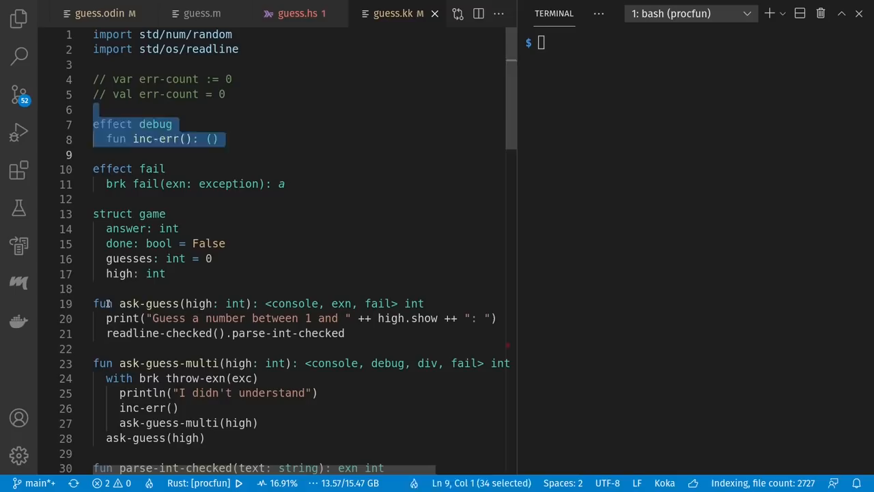
{"action": "scroll", "scroll_direction": "down", "scroll_amount": 3}
{"action": "type", "text": "koka -e guess.kk"}
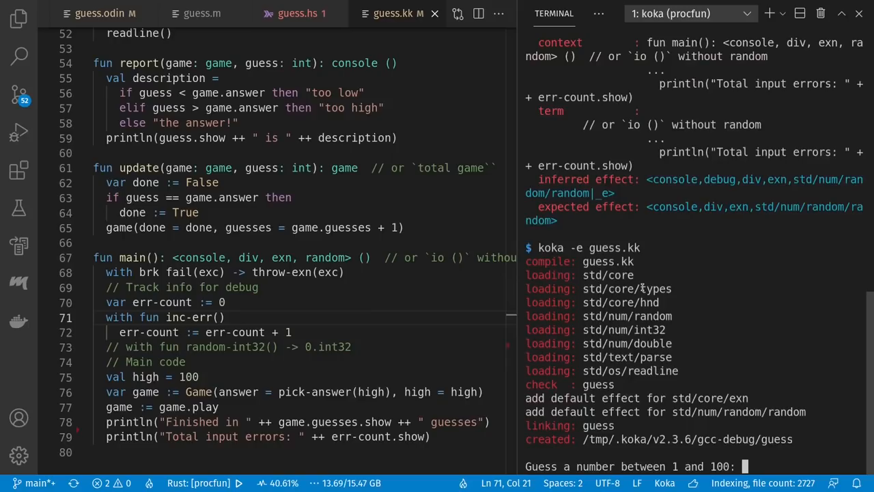
Focus the terminal at the Koka game's first guess prompt
{"action": "left_click", "coordinate": [302, 13]}
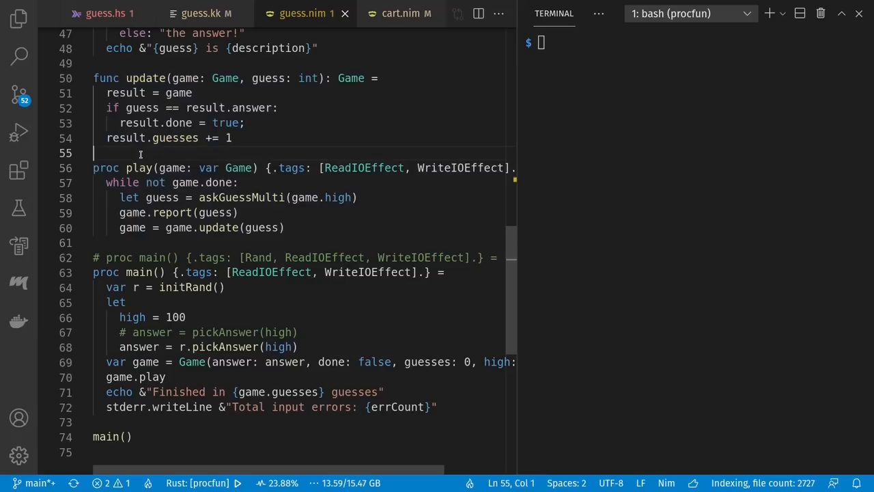
Switch to cart.nim and select the effect tags of its drawTrees procedure
{"action": "left_click", "coordinate": [393, 14]}
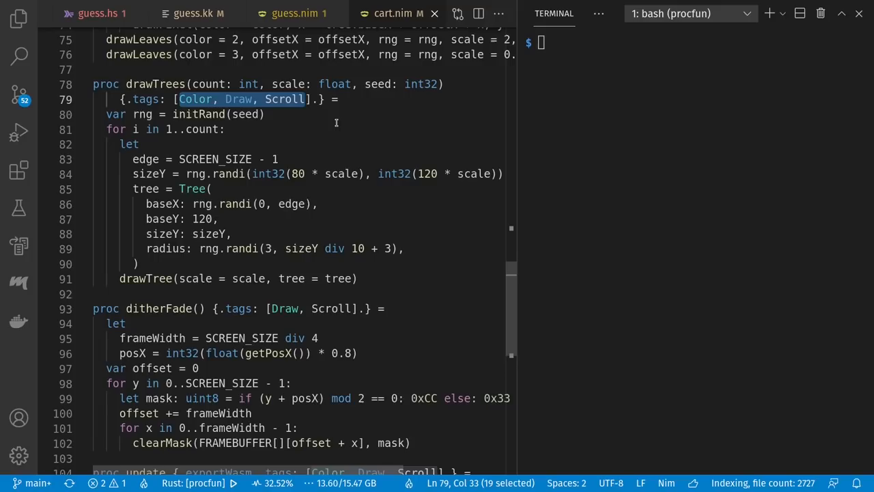
{"action": "left_click", "coordinate": [175, 13]}
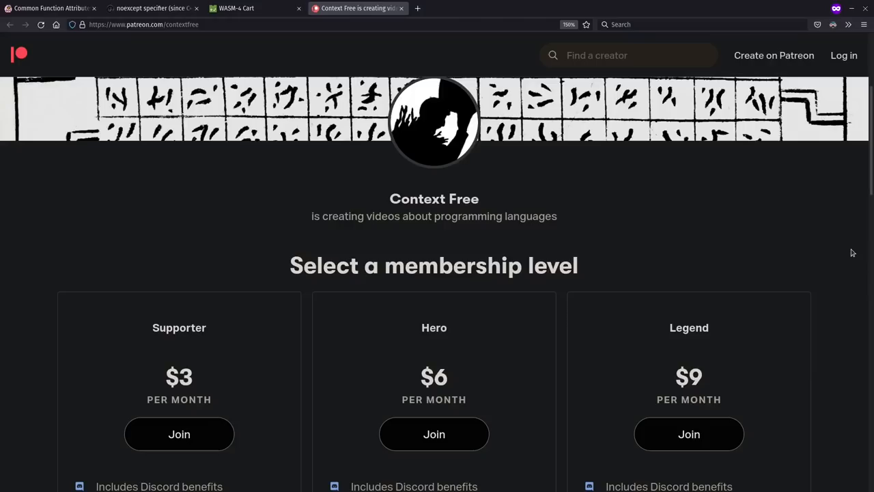
{"action": "scroll", "scroll_direction": "down", "scroll_amount": 3}
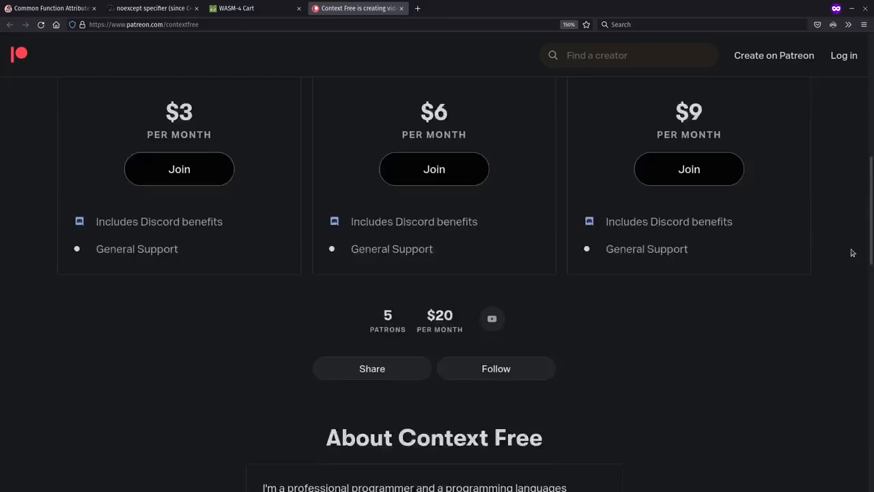
{"action": "scroll", "scroll_direction": "down", "scroll_amount": 3}
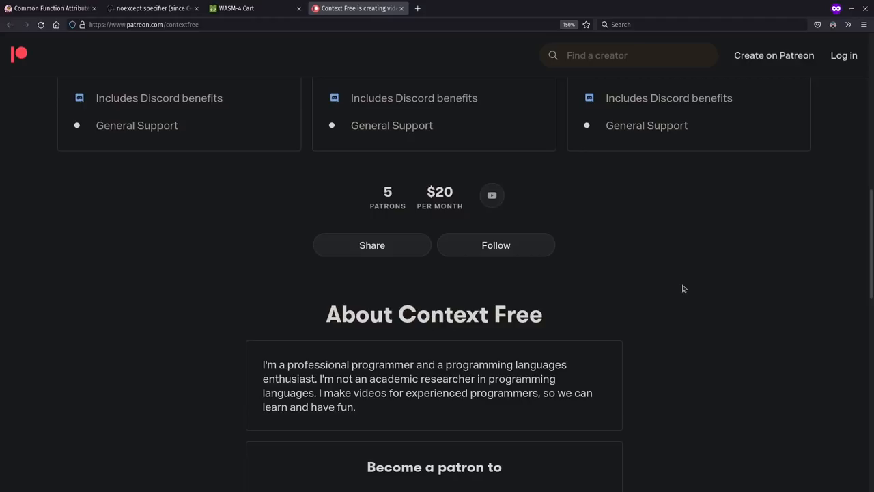